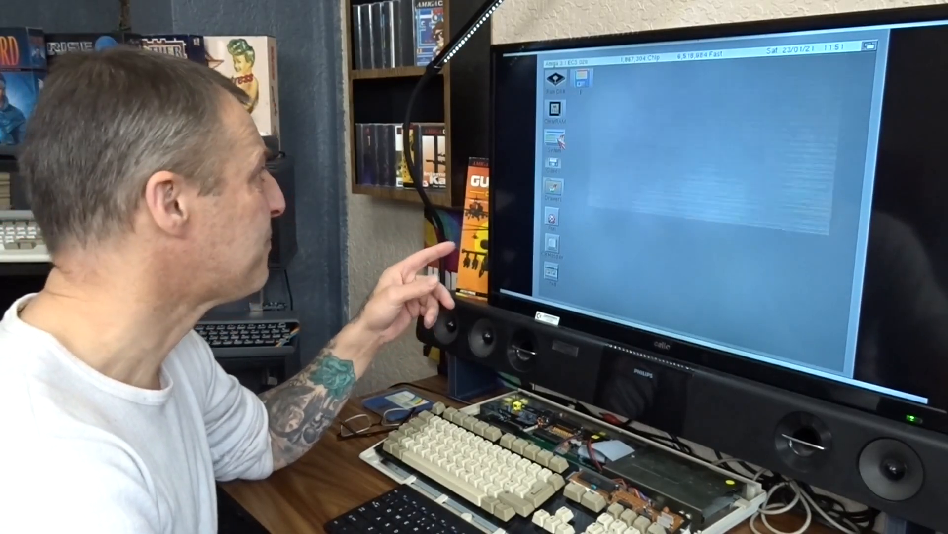
Open the System drive and one of its drawers on the Workbench desktop.
double_click(553, 143)
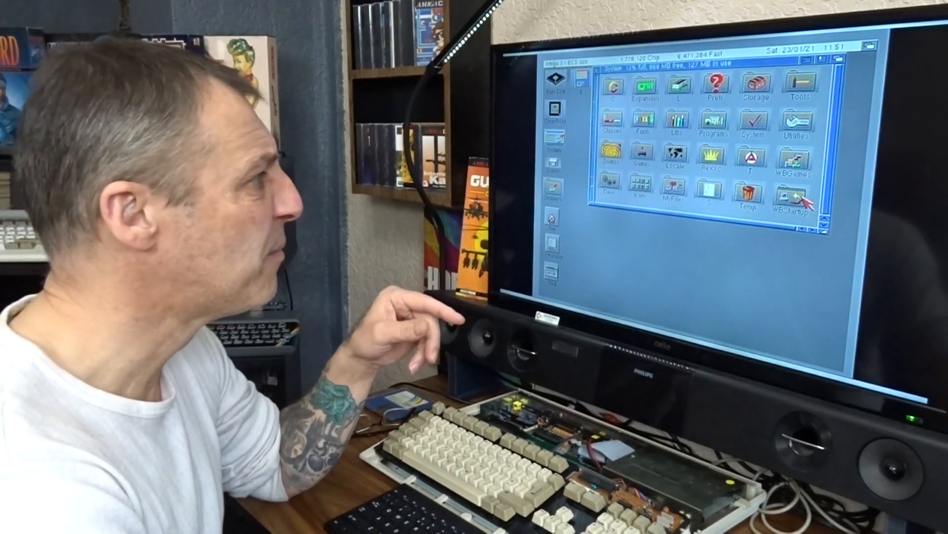
double_click(798, 194)
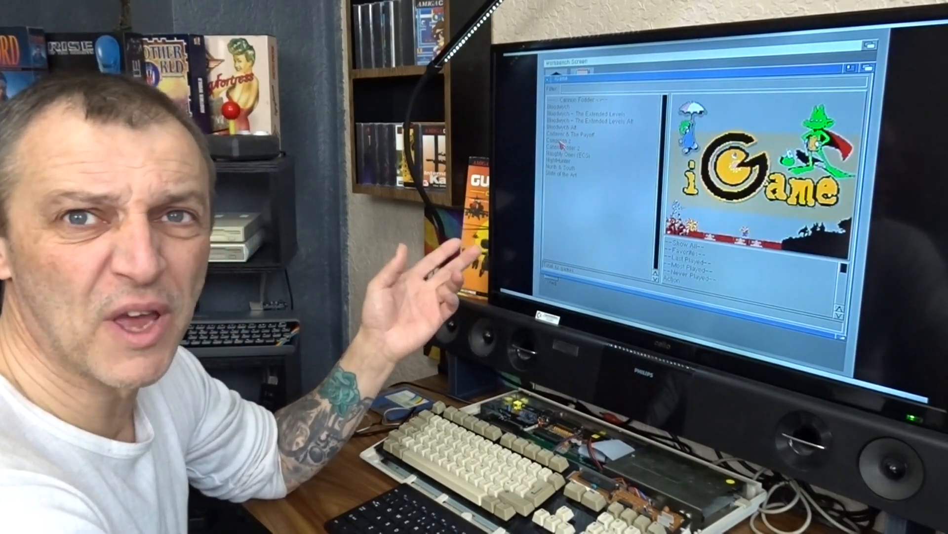
Start a game from iGame's list, producing a missing-object error.
left_click(565, 142)
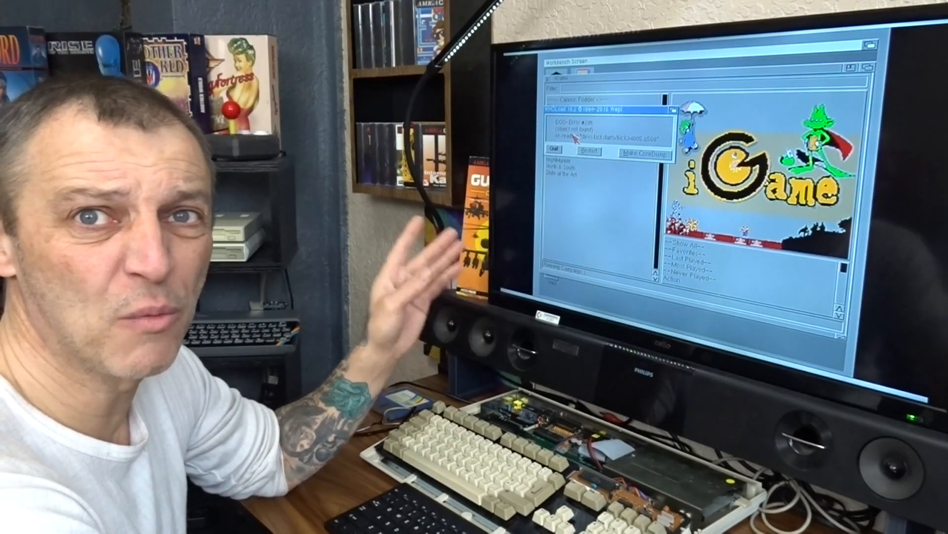
left_click(553, 149)
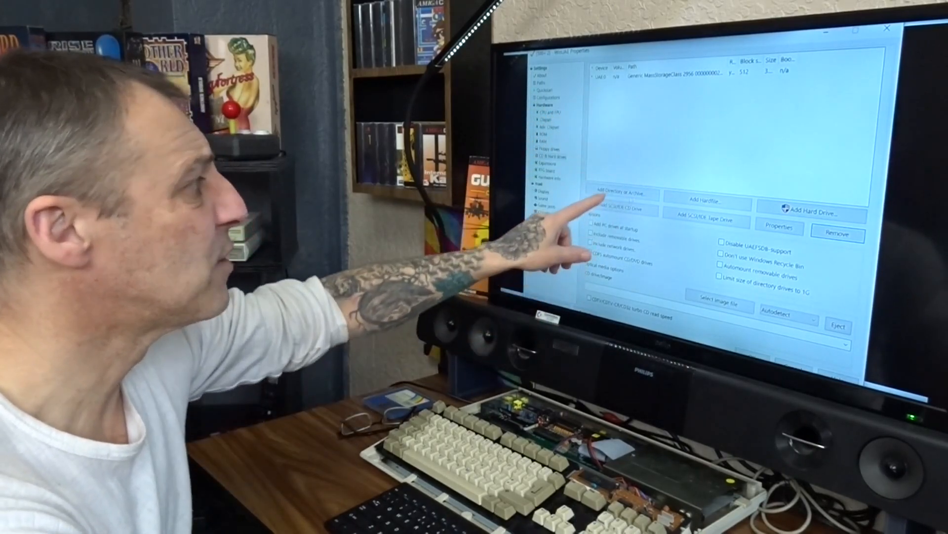
Add a Windows directory as a new Amiga drive and browse for its folder.
left_click(616, 195)
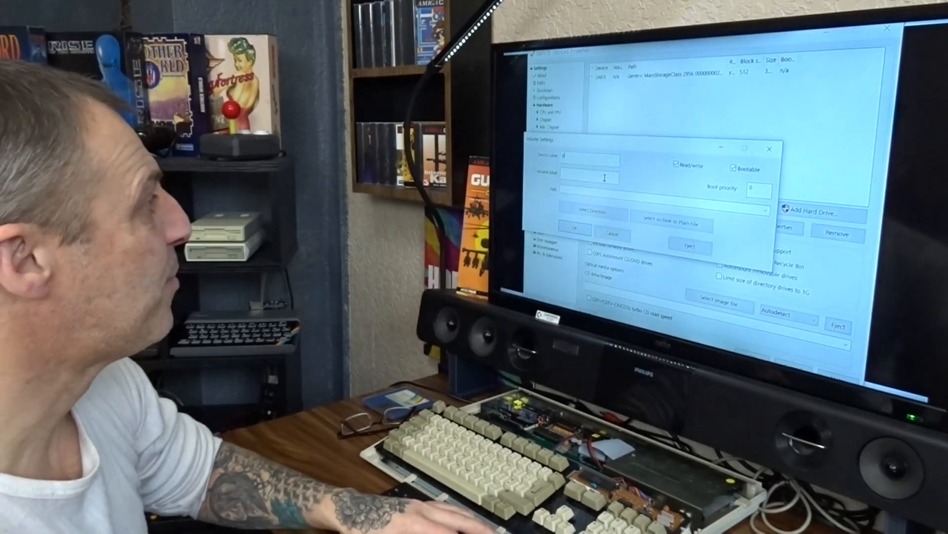
left_click(590, 213)
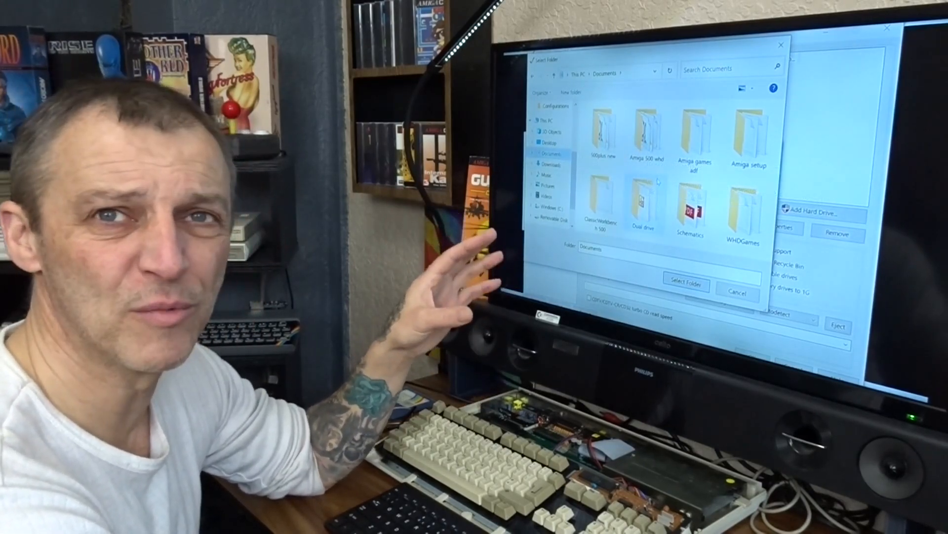
mouse_move(638, 199)
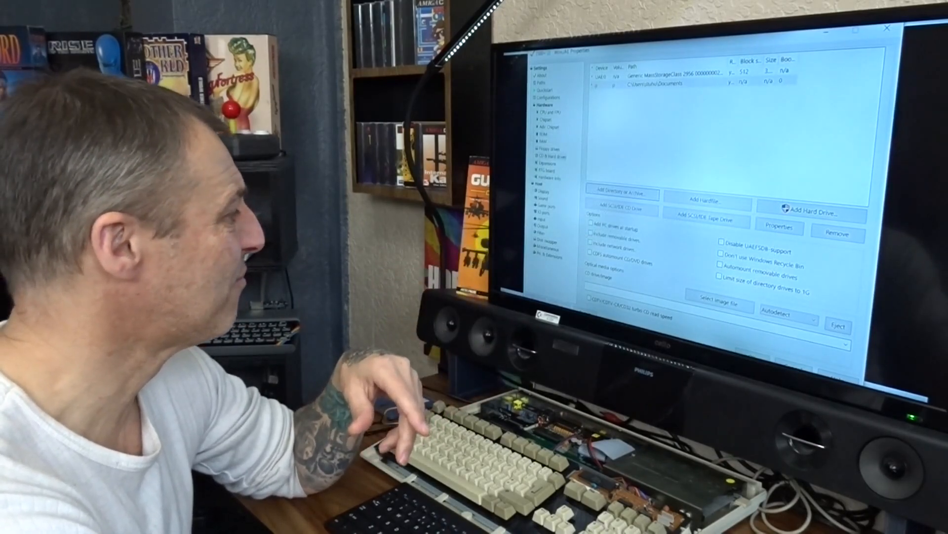
Apply the new drive settings and return to the emulated Amiga Workbench.
left_click(690, 71)
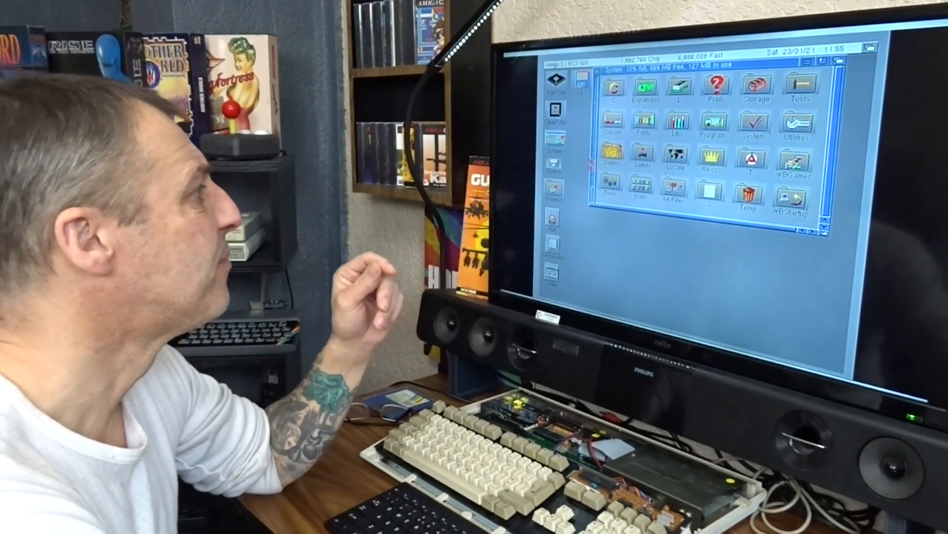
Open the Devs drawer in the System window.
double_click(612, 176)
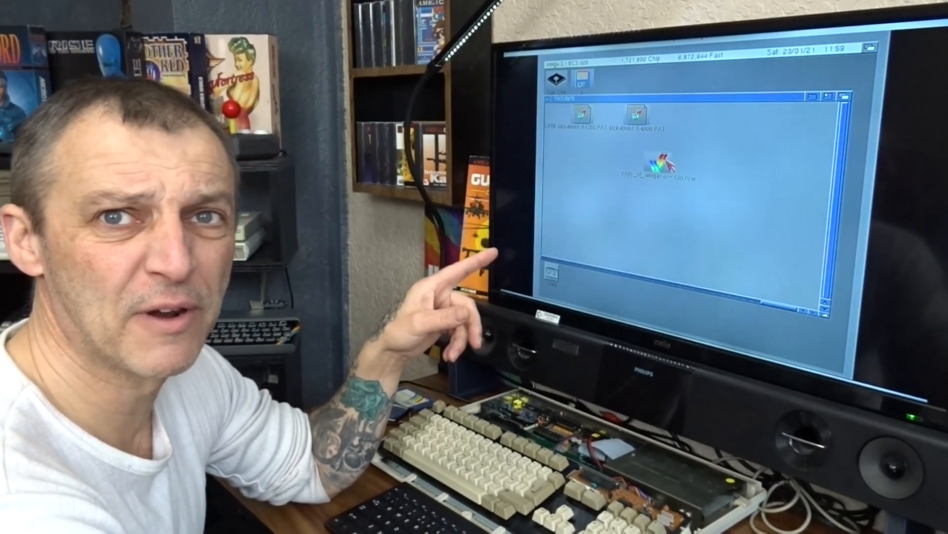
Rename the copied ROM file via Icons > Rename to the kickstart name and confirm.
right_click(653, 163)
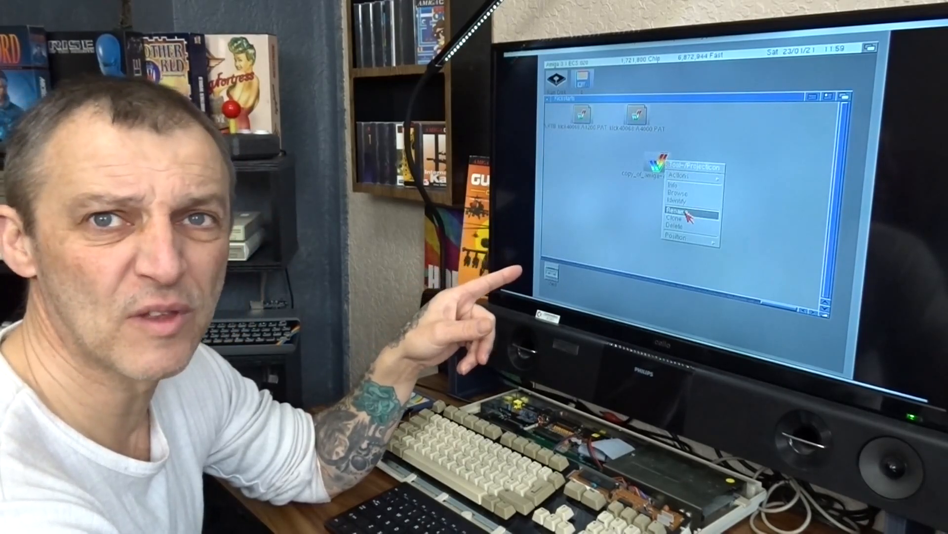
left_click(680, 210)
type("kick")
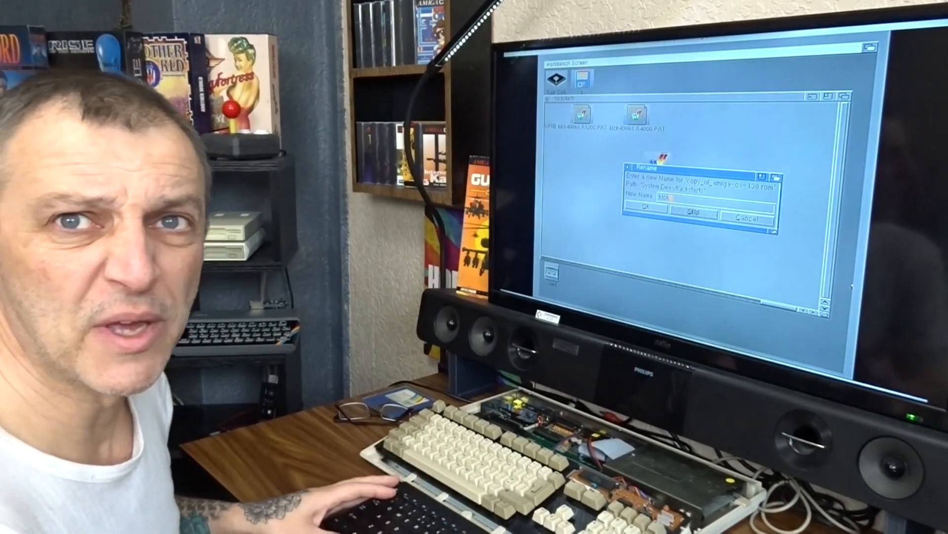
type("38")
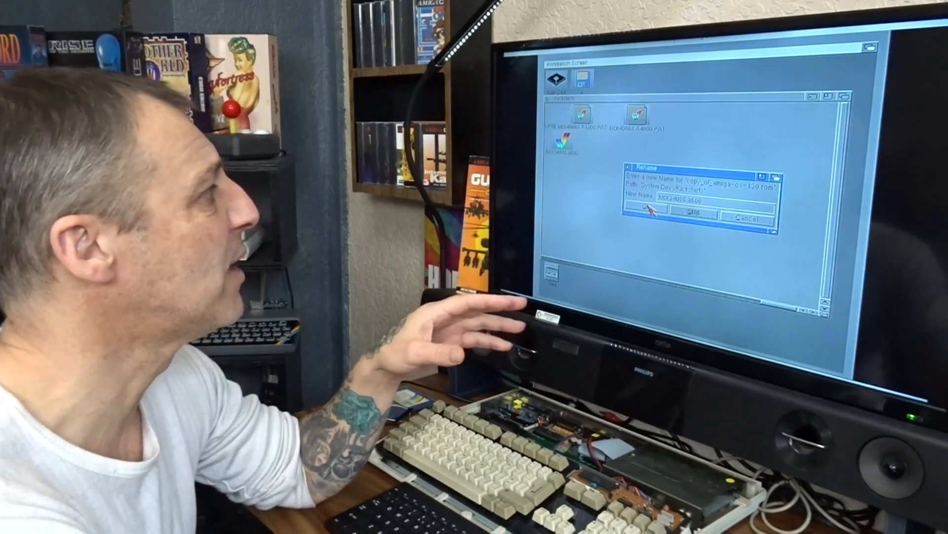
left_click(629, 213)
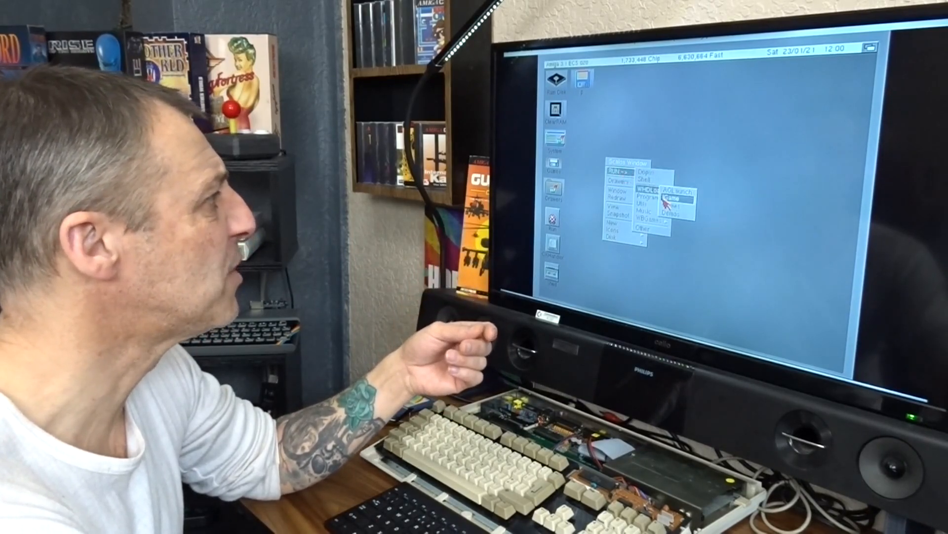
Start a WHDLoad game launcher from the Workbench Tools menu.
left_click(669, 199)
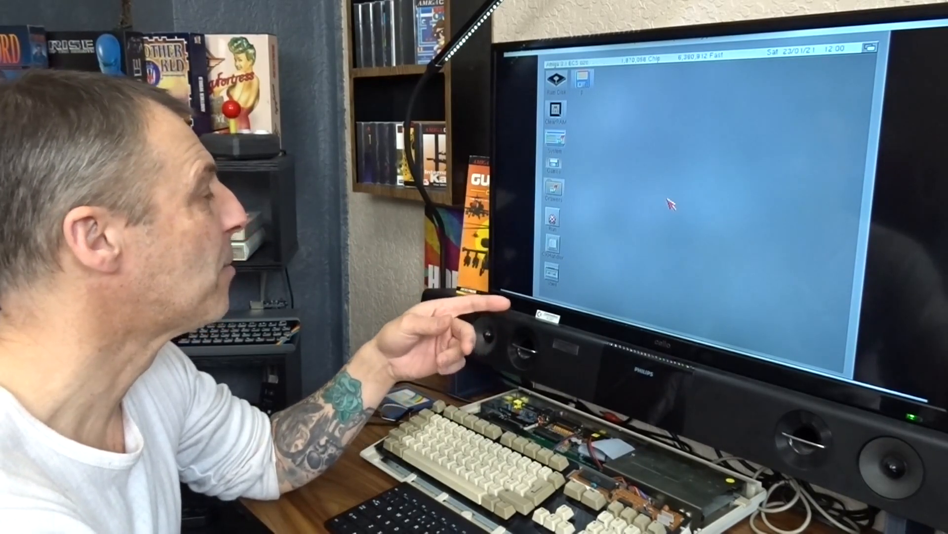